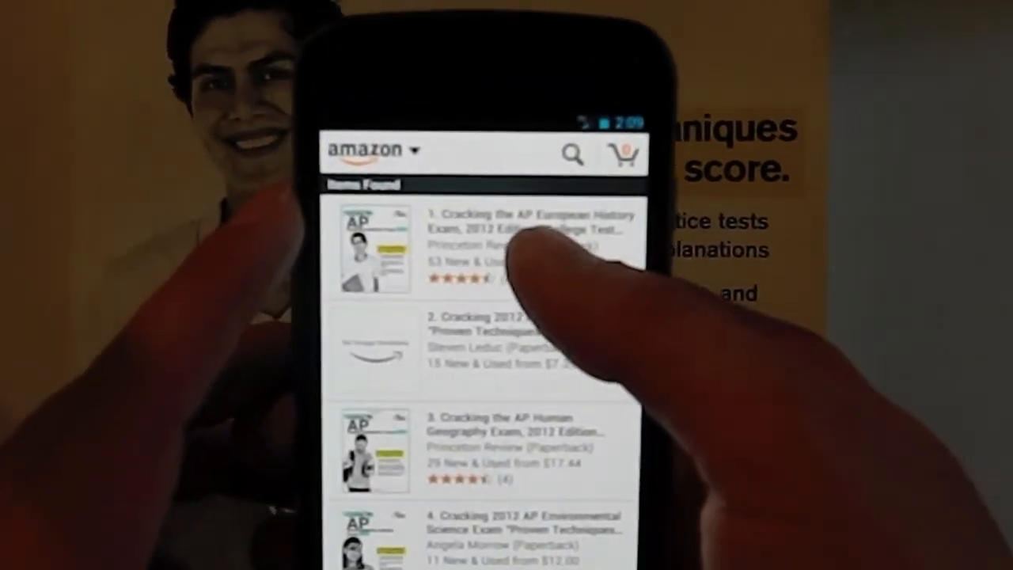
Step: Go to the product page for Cracking the AP European History Exam, 2012 Edition from the first result
left_click(490, 246)
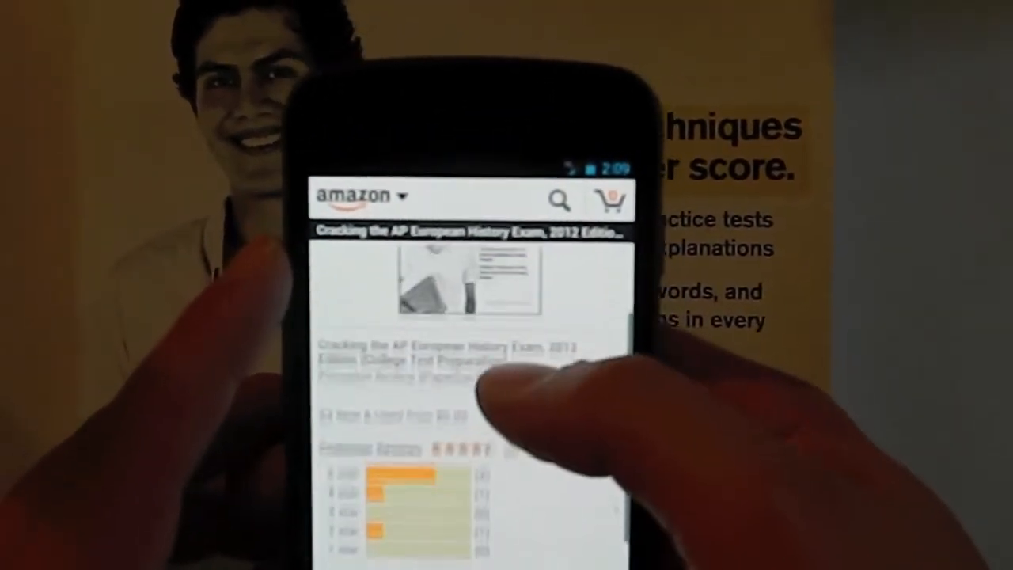